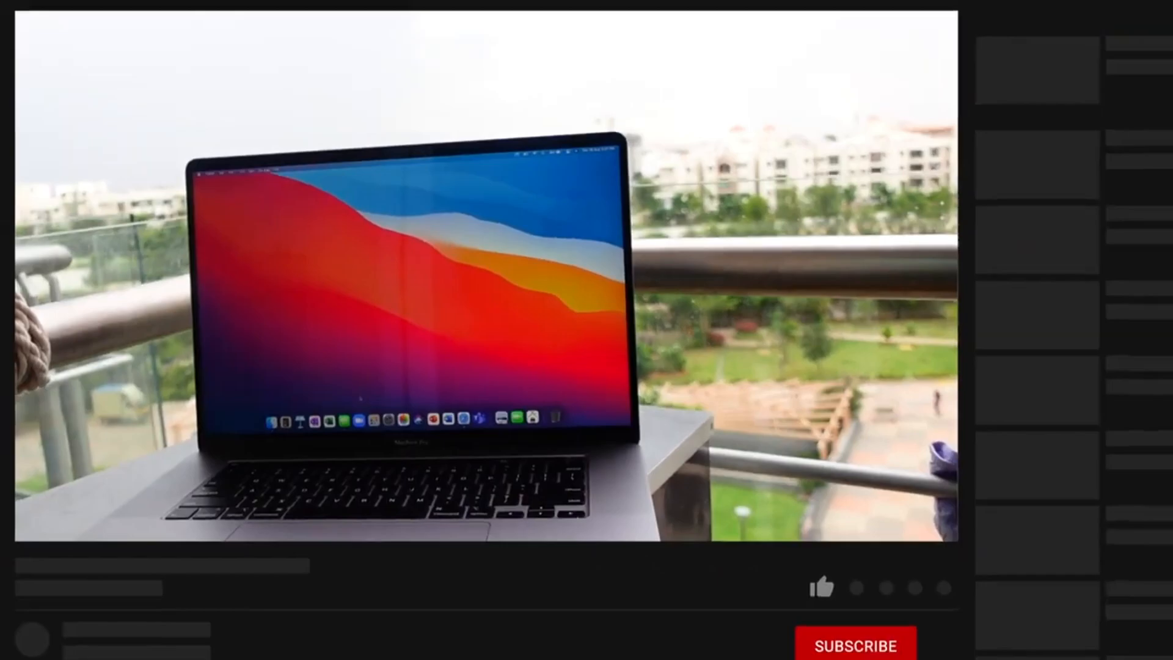
# - Like the laptop-on-a-balcony MacBook video and subscribe to its channel
pyautogui.click(744, 534)
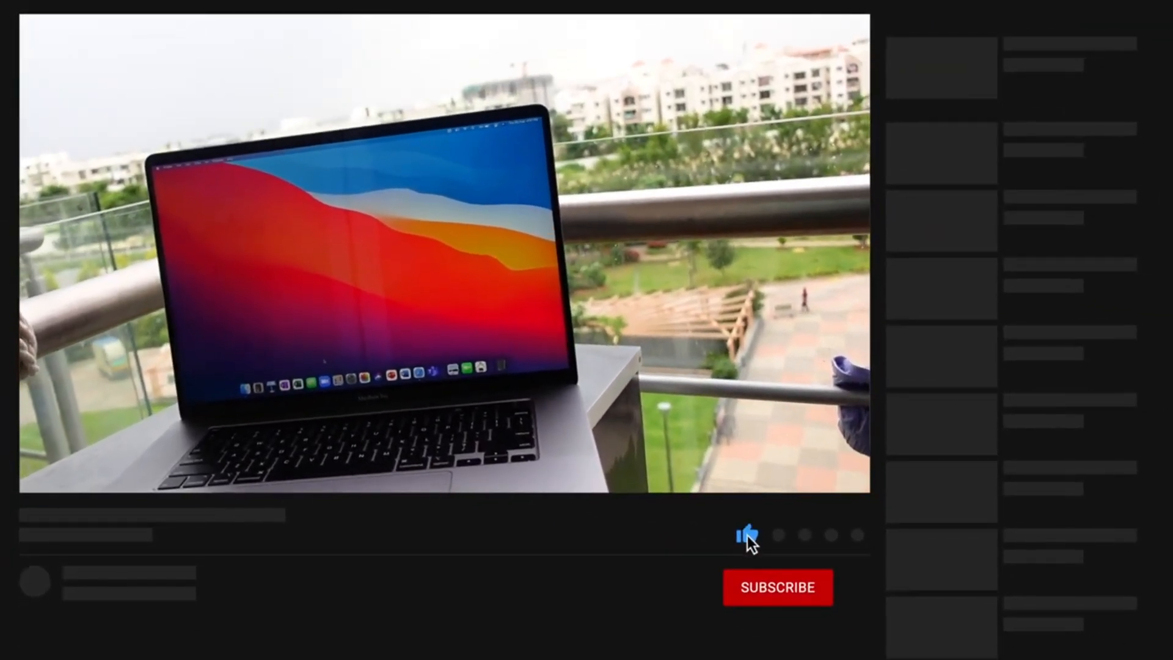
pyautogui.click(778, 588)
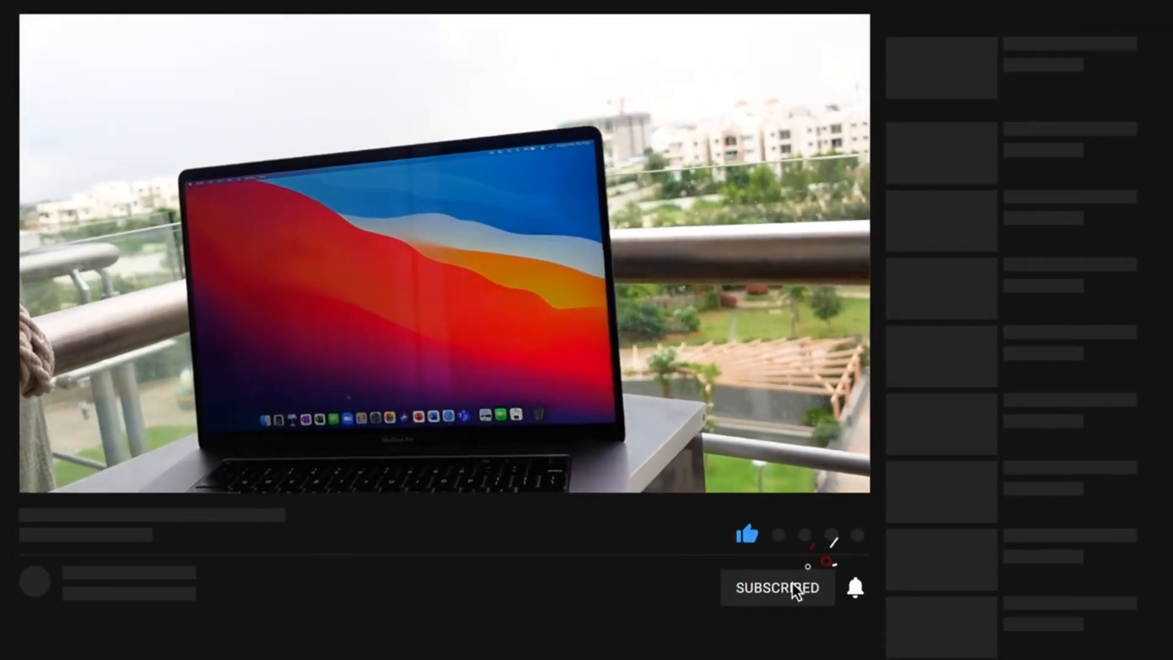